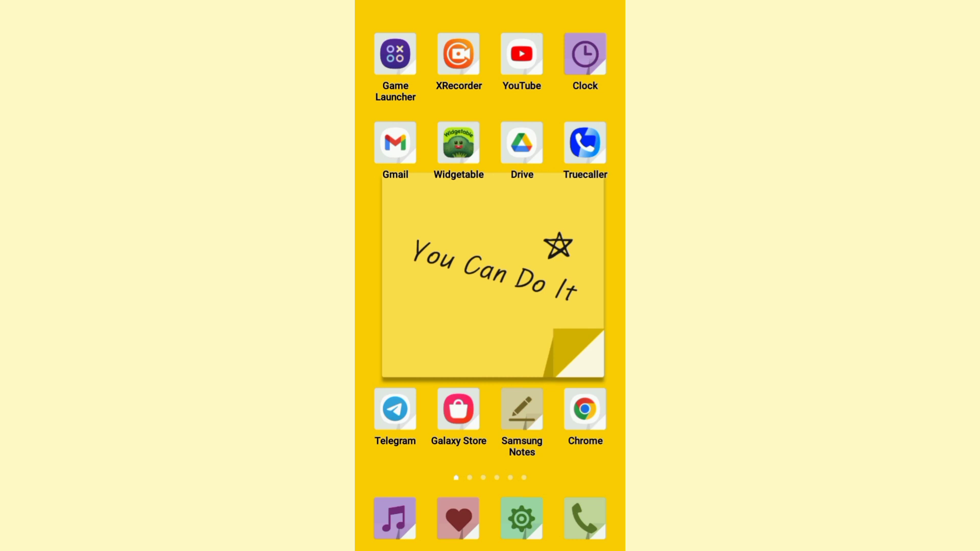
Step: Launch Truecaller and reach its Settings page via the overflow menu
{"action": "left_click", "coordinate": [584, 141]}
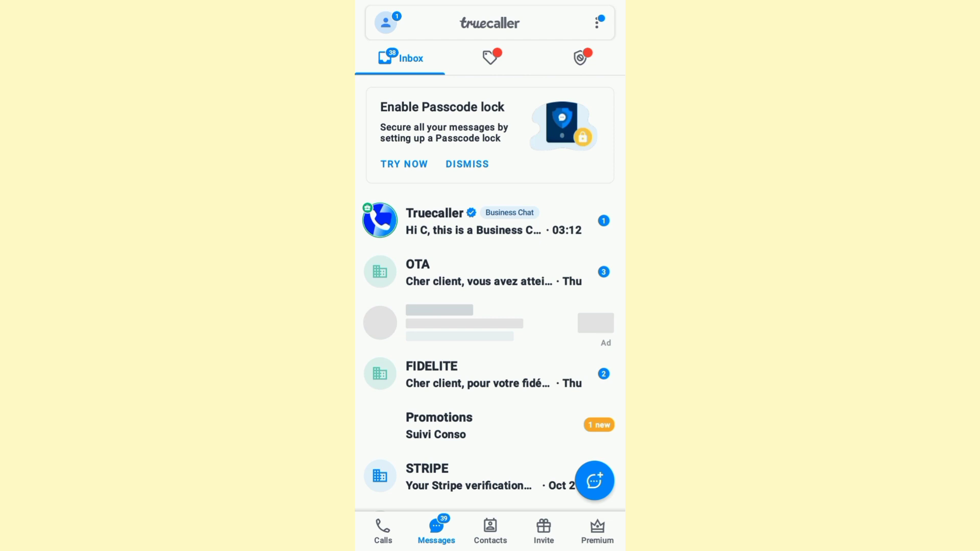
{"action": "left_click", "coordinate": [597, 23]}
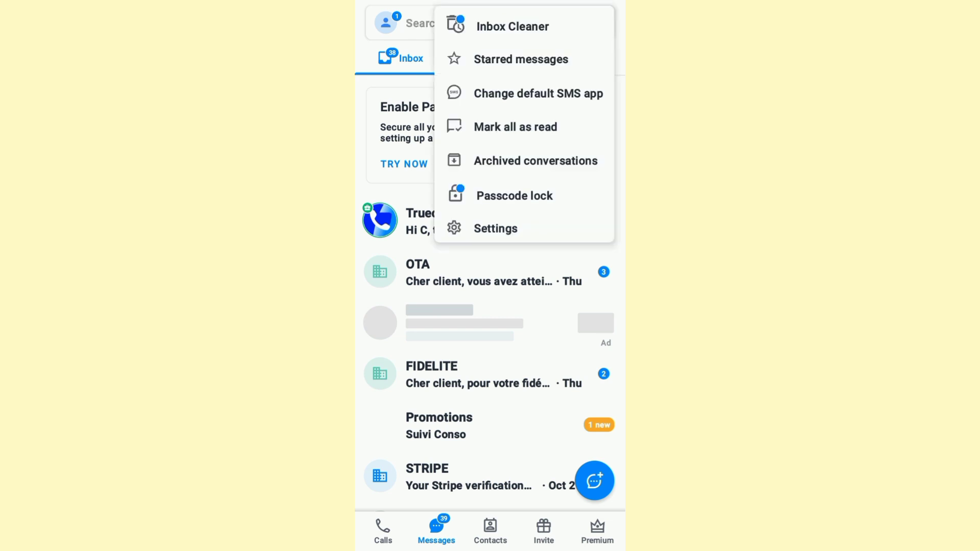
{"action": "left_click", "coordinate": [496, 227]}
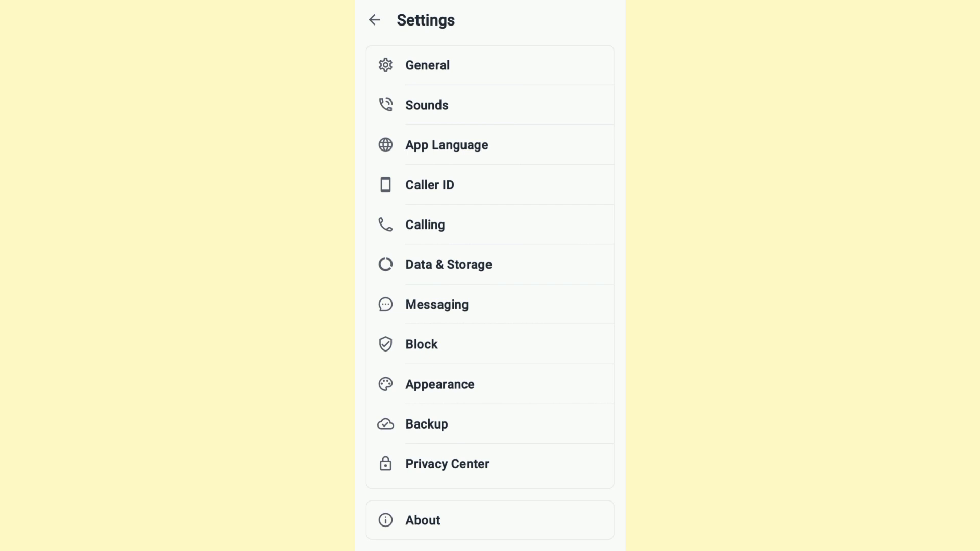
Step: In Calling settings, switch on the Call alert notifications toggle
{"action": "left_click", "coordinate": [424, 225]}
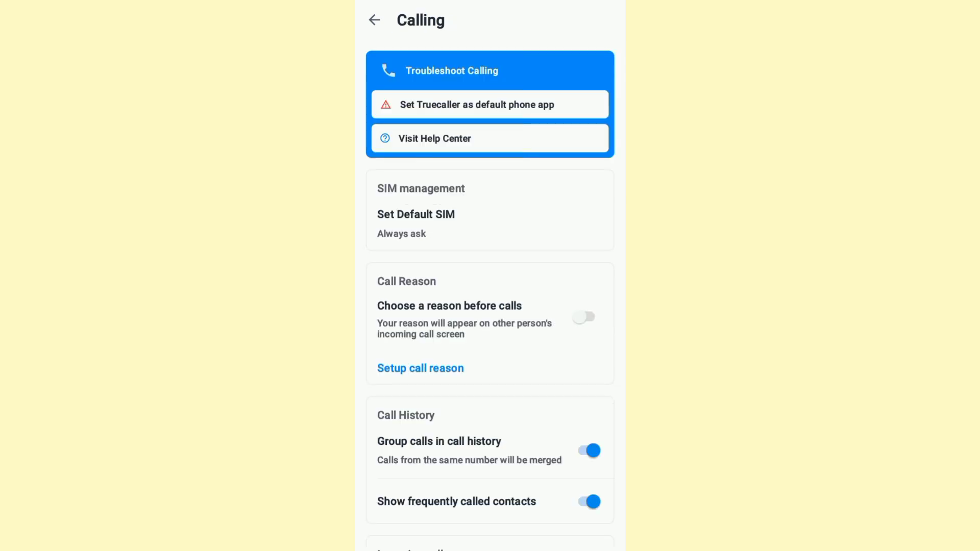
{"action": "scroll", "scroll_direction": "down", "scroll_amount": 3}
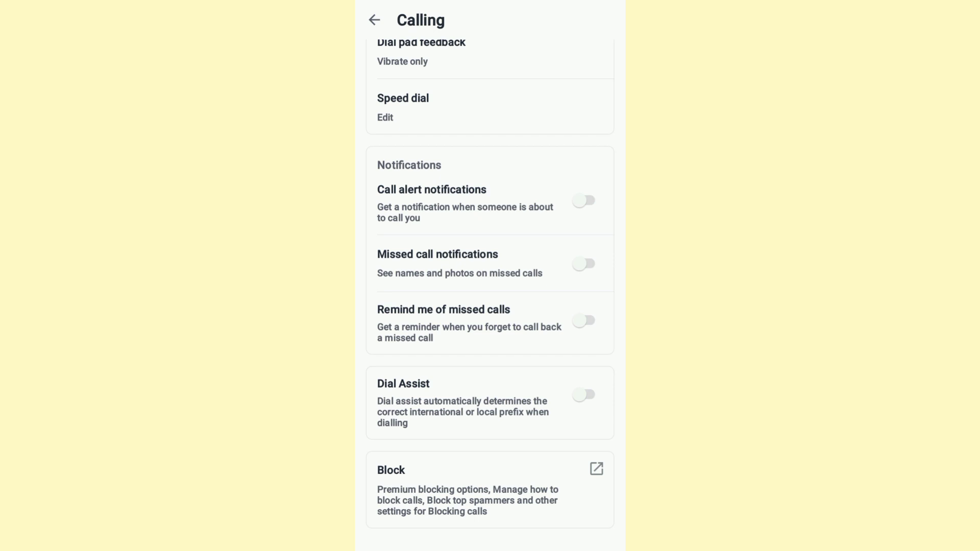
{"action": "left_click", "coordinate": [583, 200]}
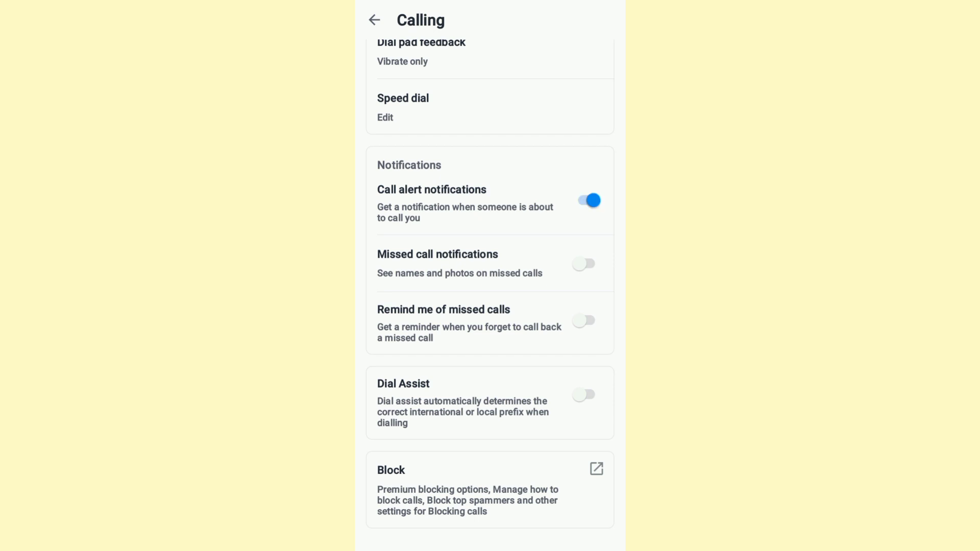